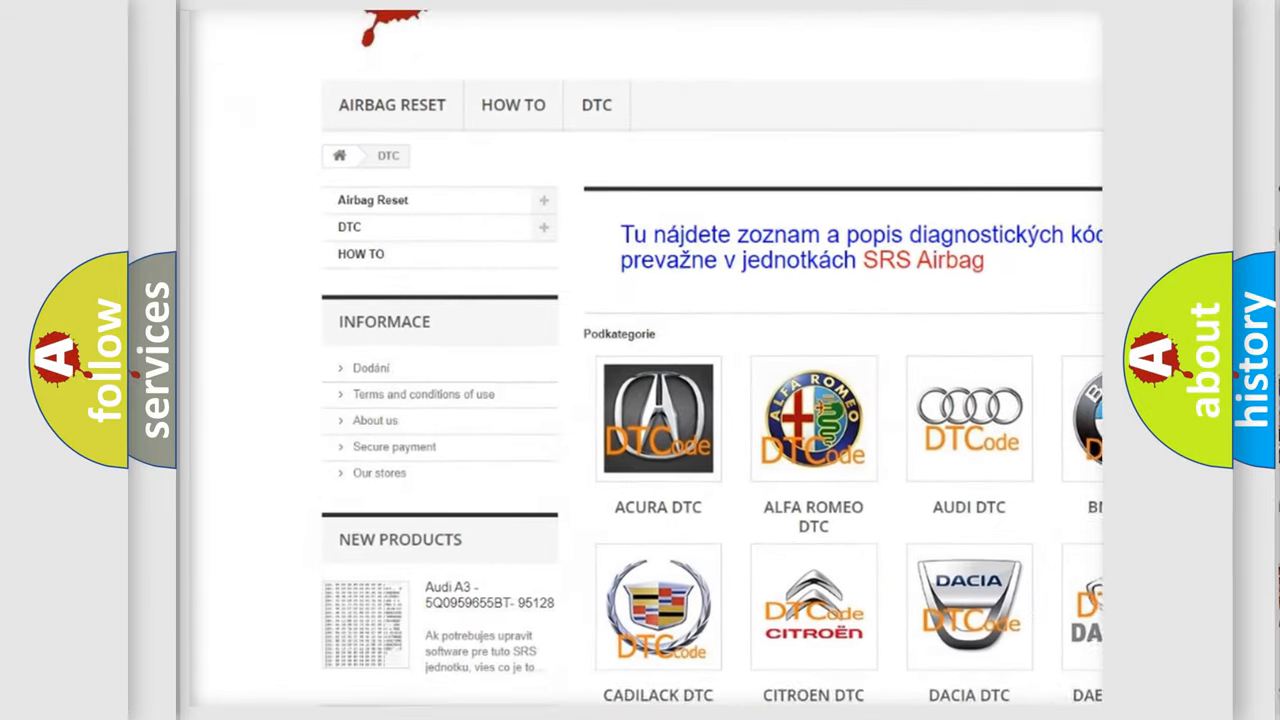
pyautogui.scroll(-3)
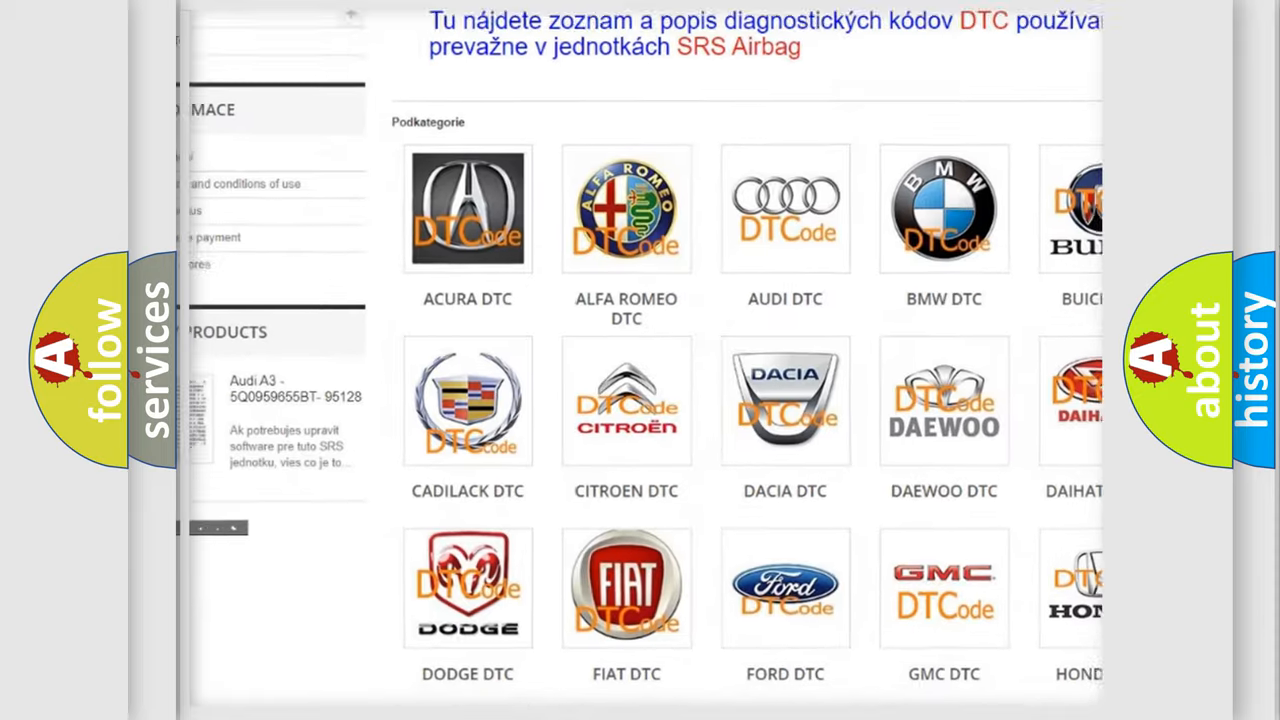
pyautogui.scroll(-3)
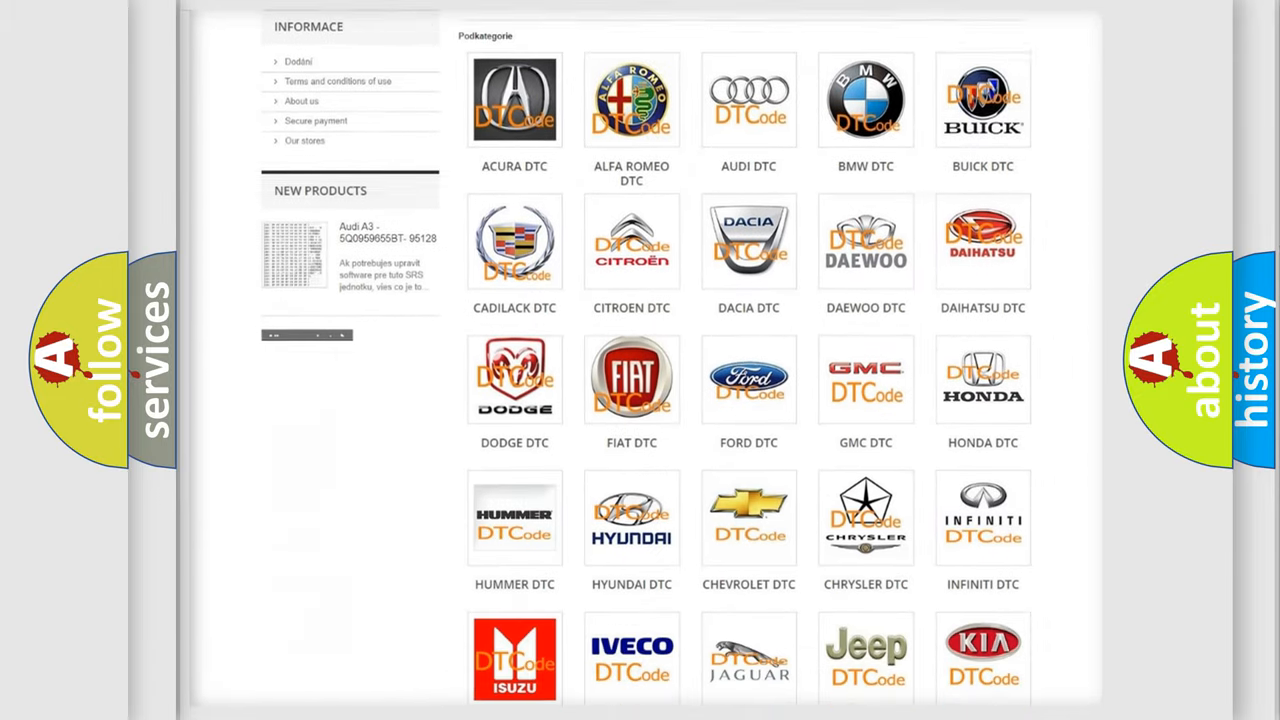
pyautogui.scroll(-3)
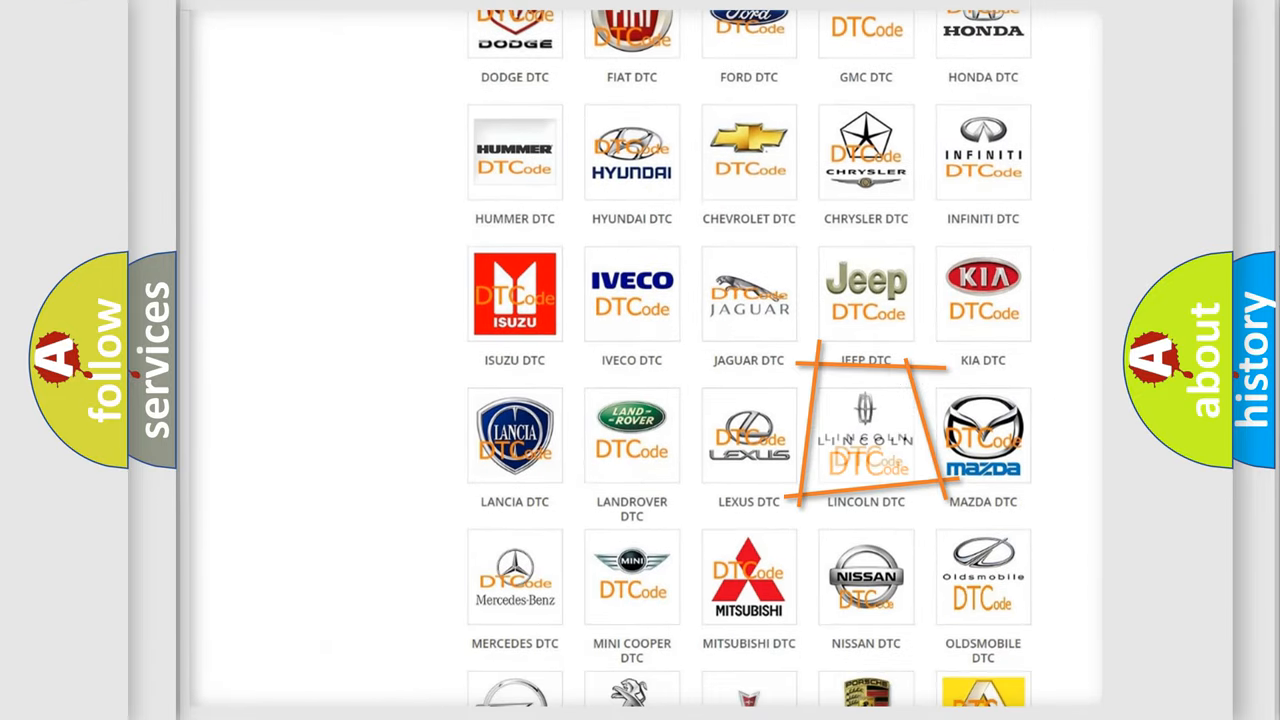